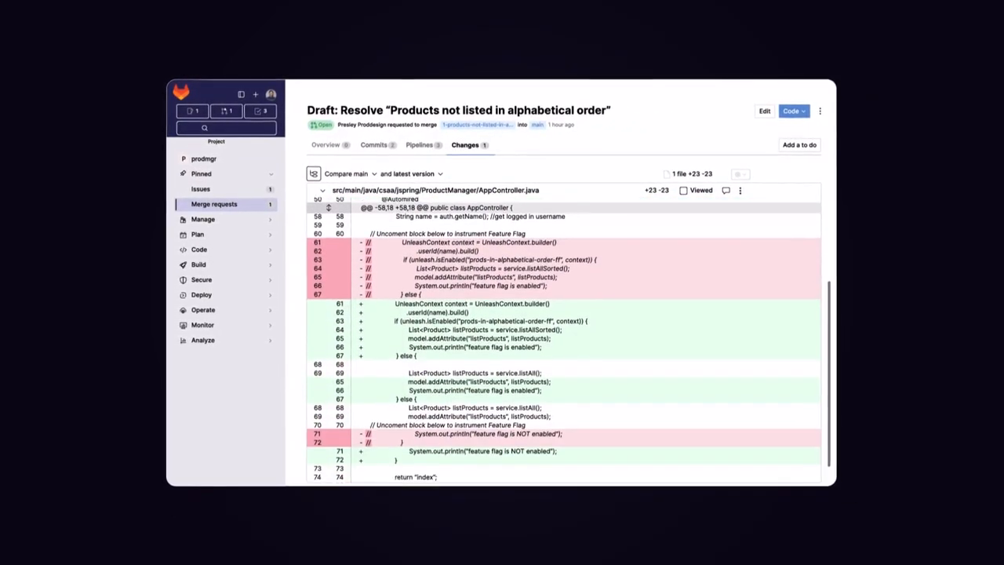
Leave the AppController.java diff for the merge request's Overview tab.
left_click(324, 143)
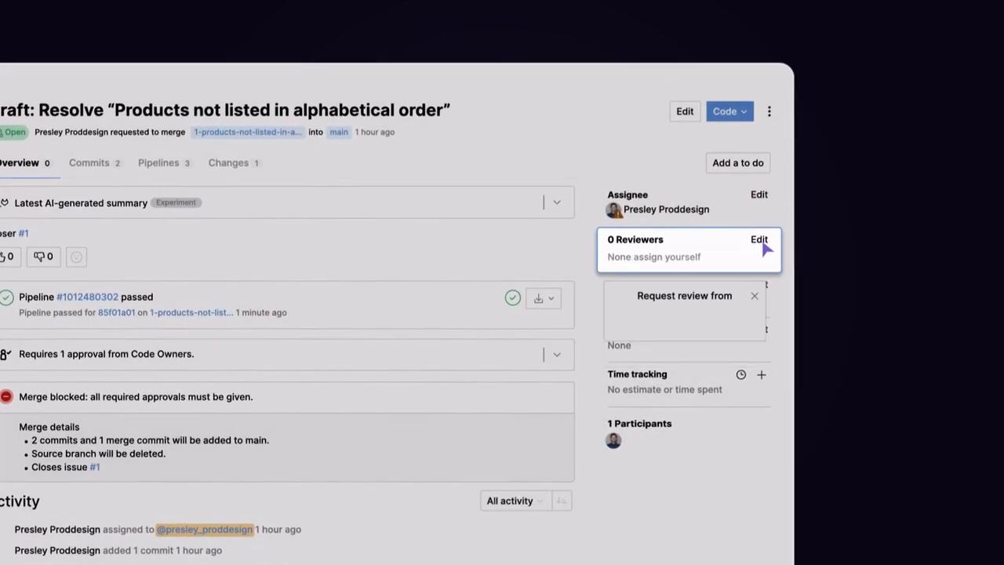
Open the Reviewers Edit dropdown to see suggested reviewers, including a Code Owner.
left_click(758, 239)
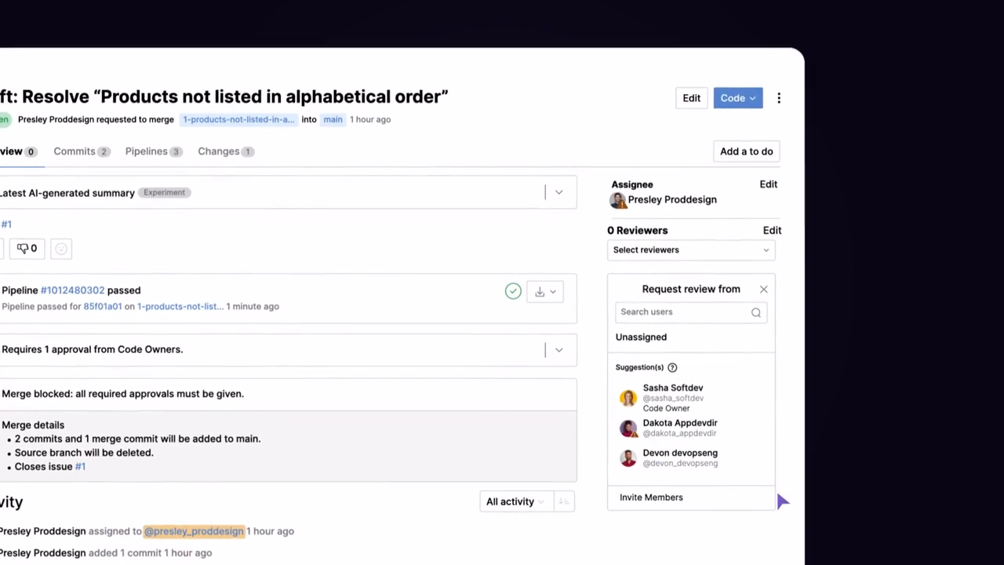